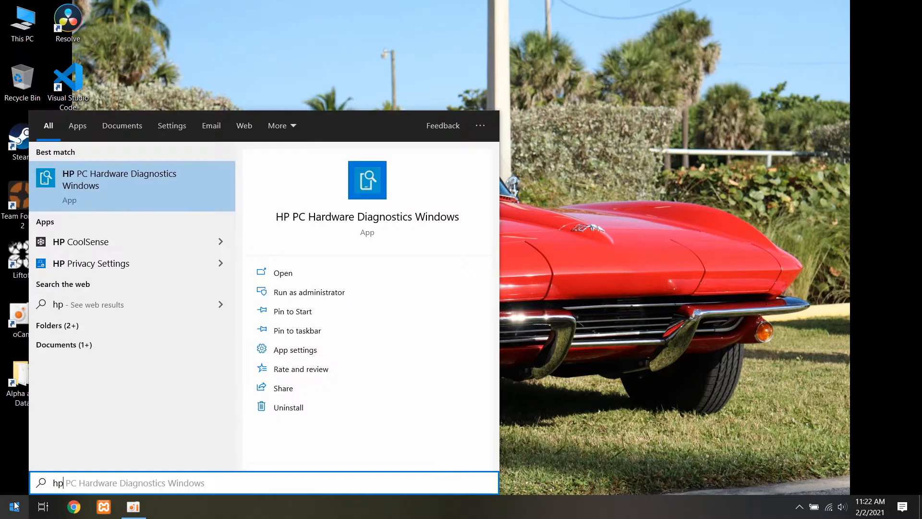
pyautogui.moveTo(133, 263)
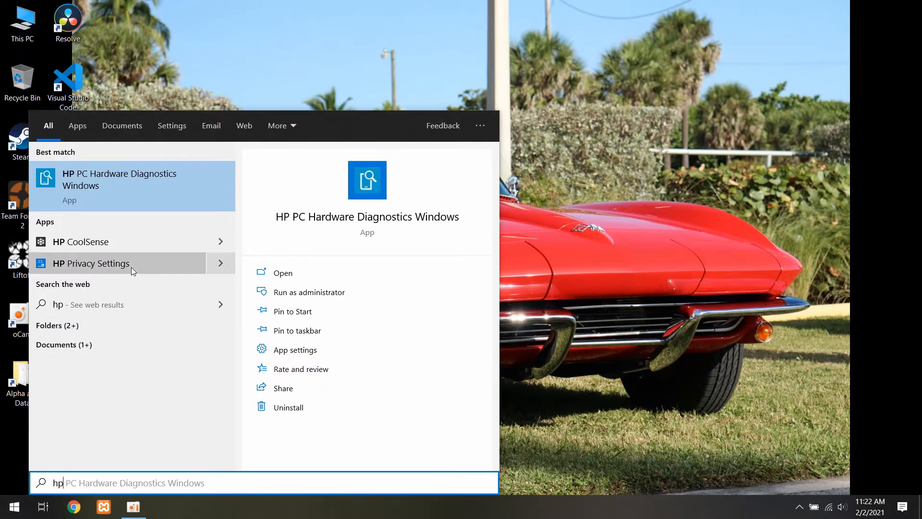
pyautogui.moveTo(201, 205)
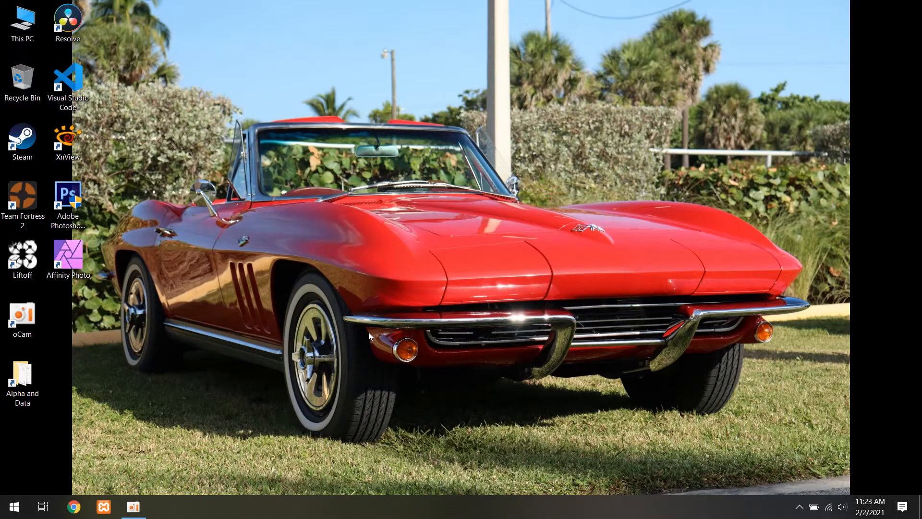
# Show System Information storage details listing the 465.76 GB HP SSD S700 as drive D:.
pyautogui.click(163, 506)
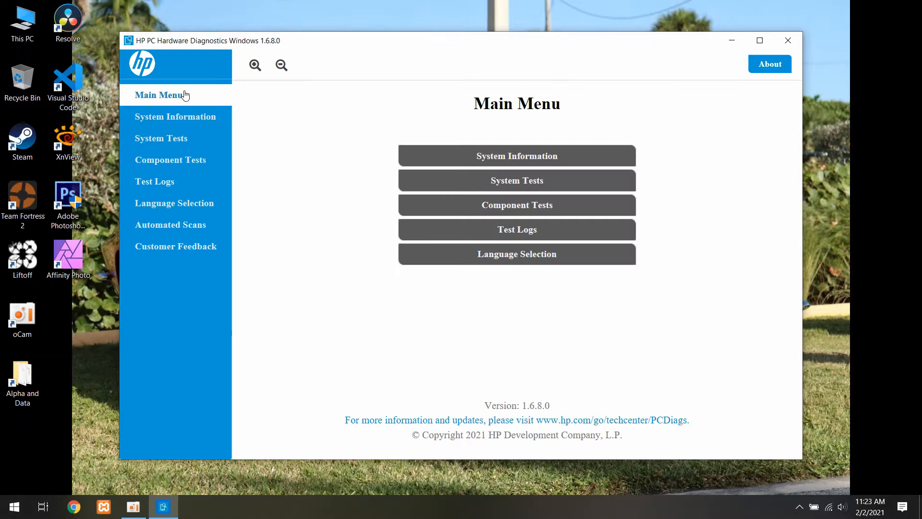
pyautogui.click(175, 116)
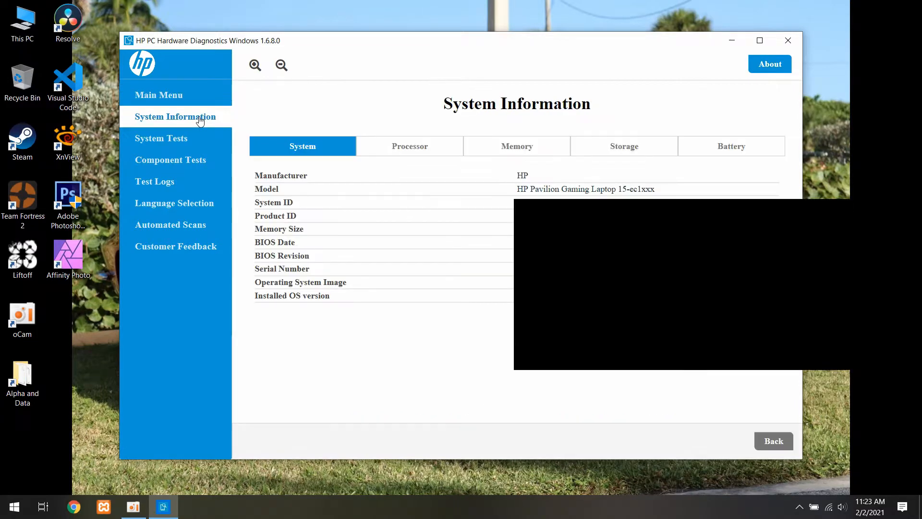
pyautogui.moveTo(617, 157)
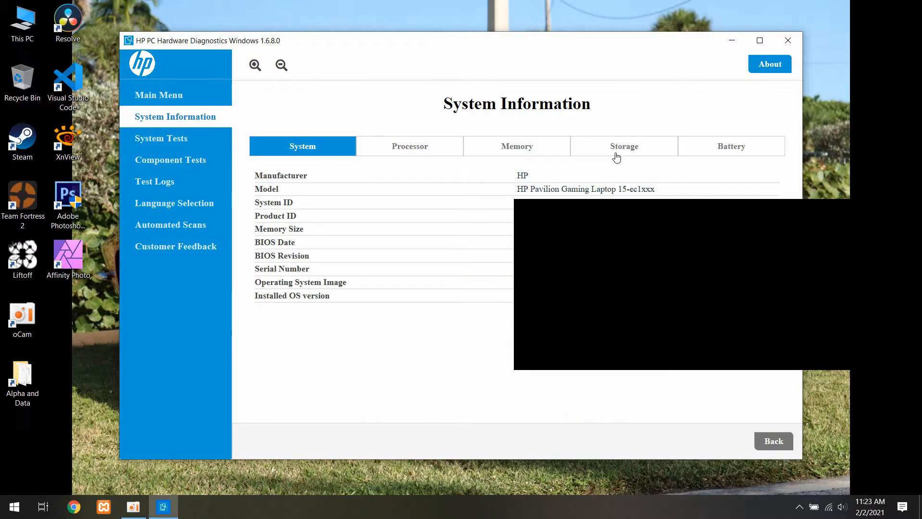
pyautogui.click(624, 146)
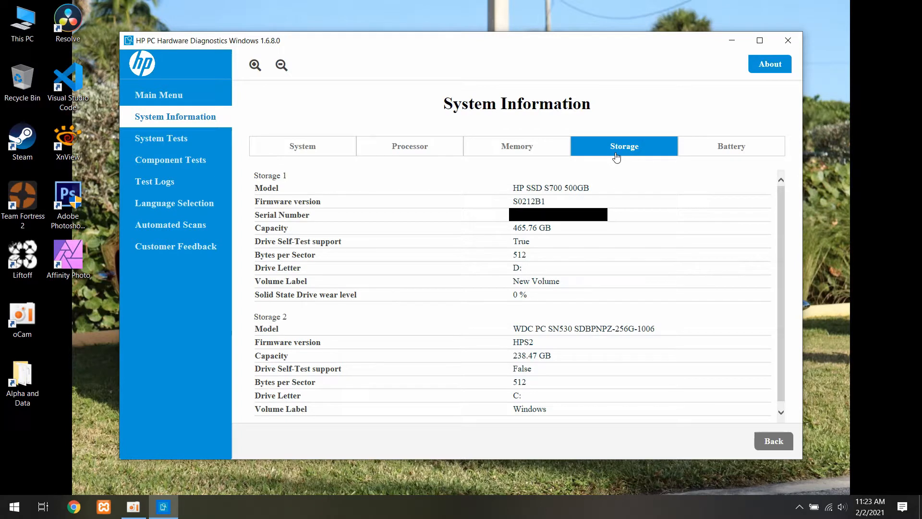
pyautogui.moveTo(618, 178)
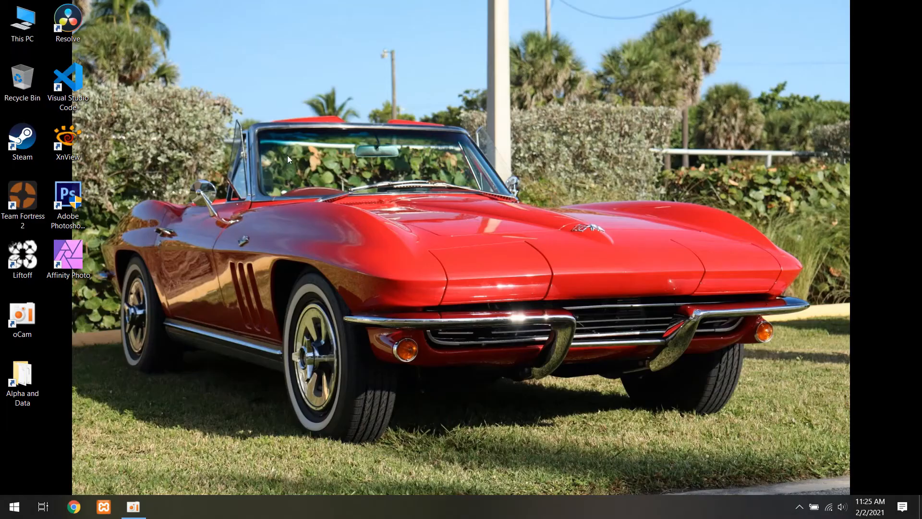
# View This PC showing only Windows (C:), then bring up the Start menu.
pyautogui.doubleClick(22, 17)
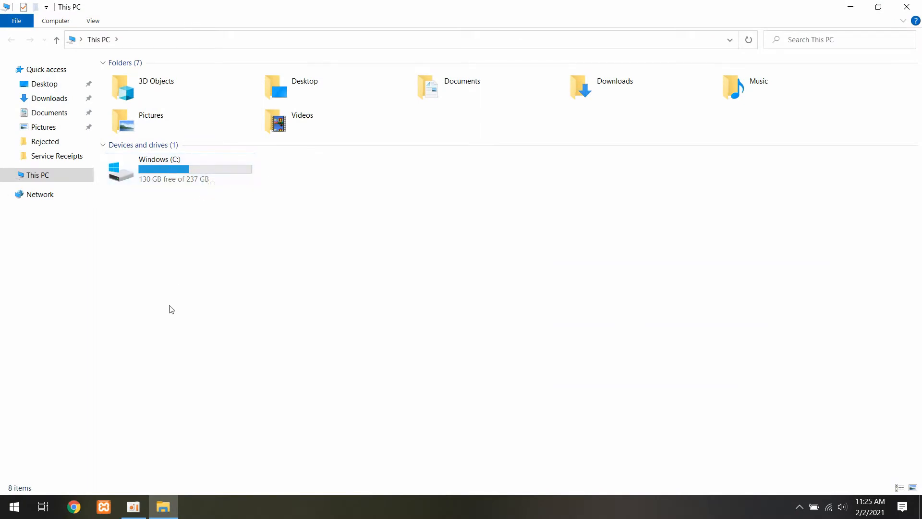
pyautogui.click(12, 507)
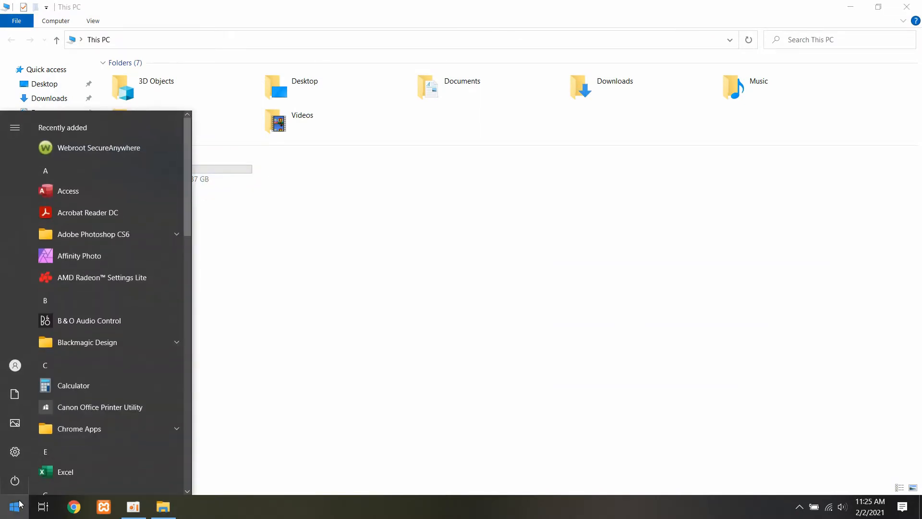
# Launch Disk Management via search 'disk' and start a New Simple Volume on the unallocated 465.76 GB disk.
pyautogui.write('disk')
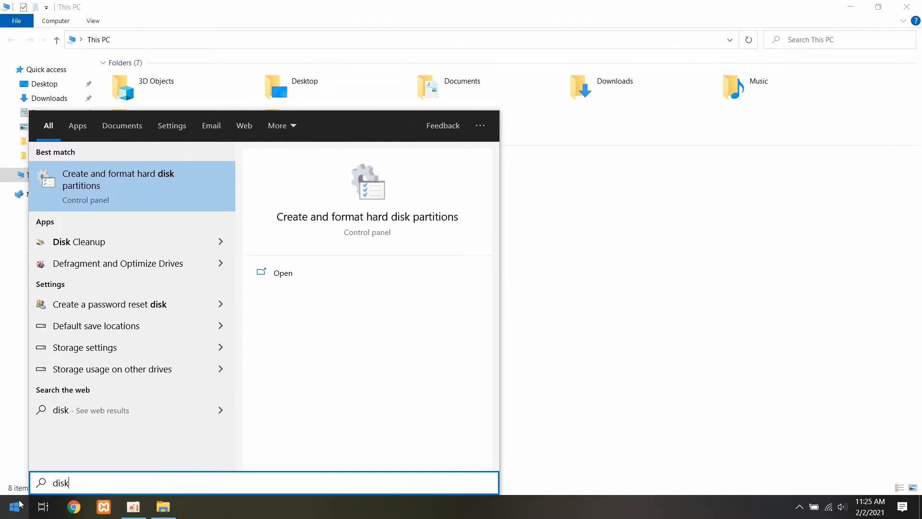
pyautogui.moveTo(125, 186)
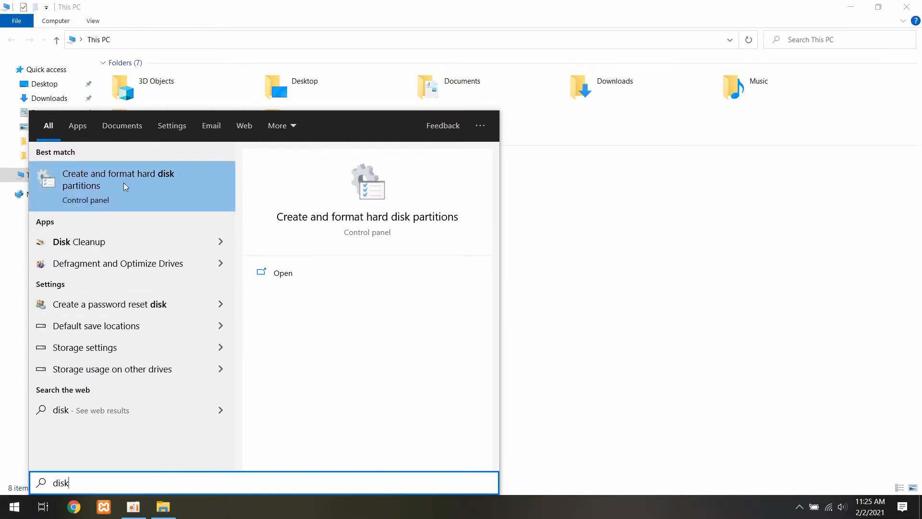
pyautogui.click(117, 180)
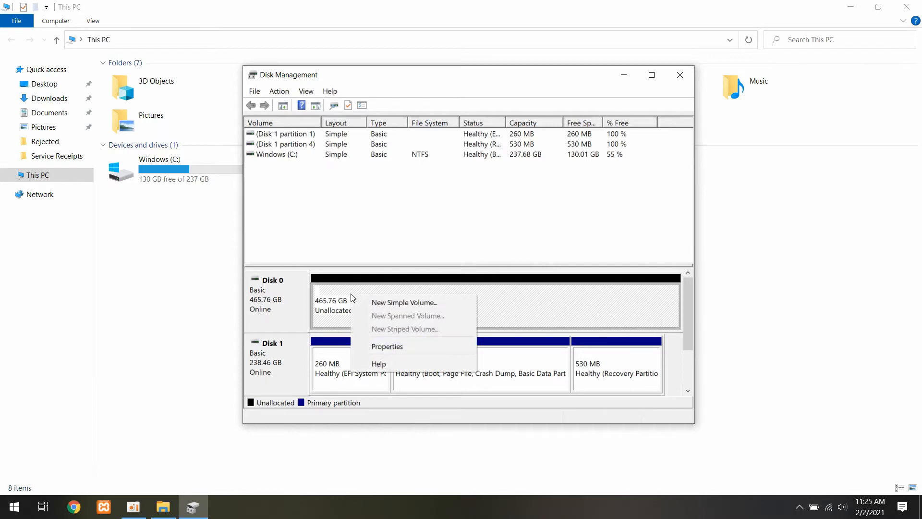
pyautogui.click(405, 302)
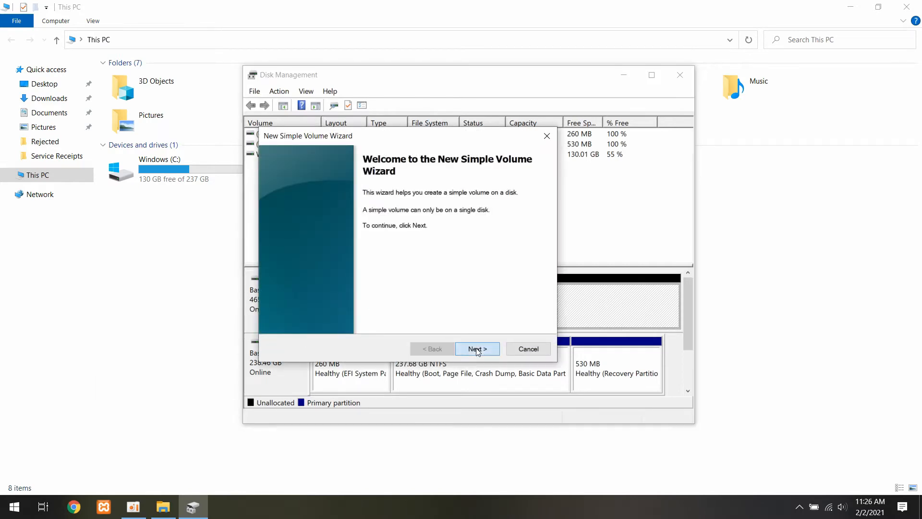
# Configure the volume as full-size drive D, NTFS quick format, labelled 'Extra Drive'.
pyautogui.click(478, 349)
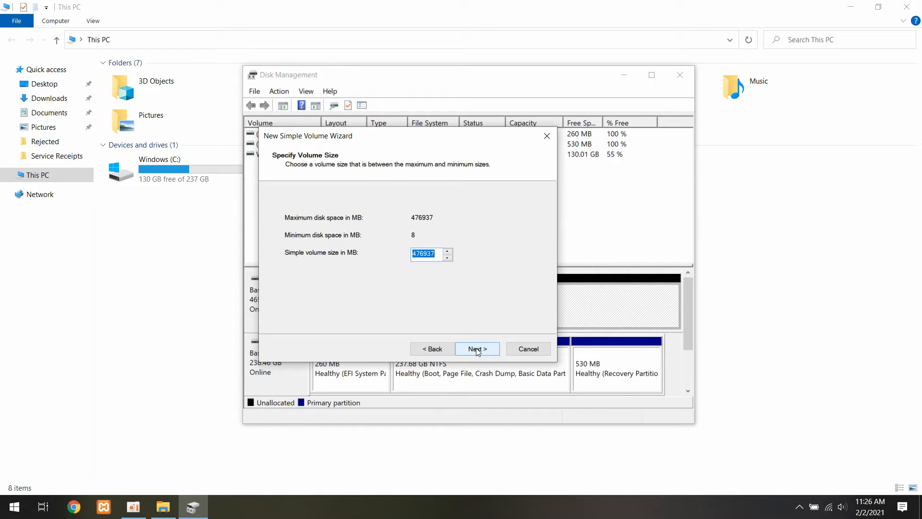
pyautogui.click(477, 349)
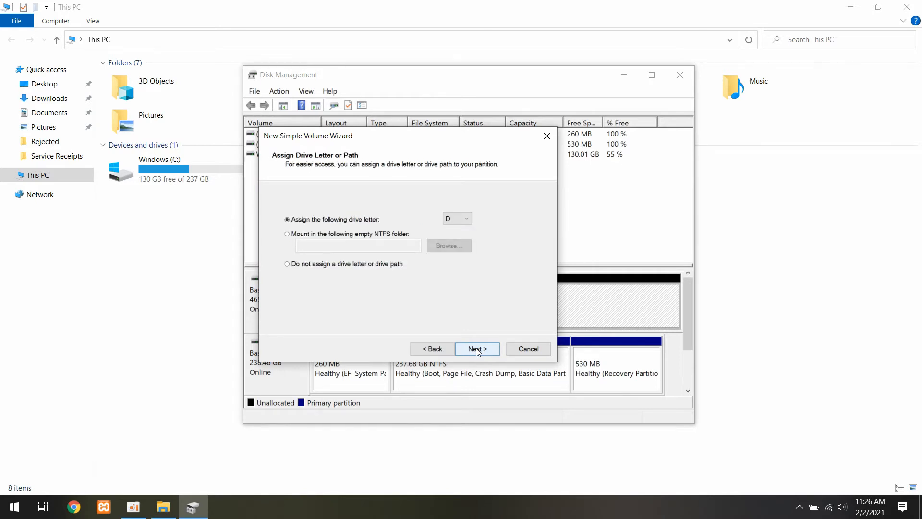
pyautogui.click(477, 349)
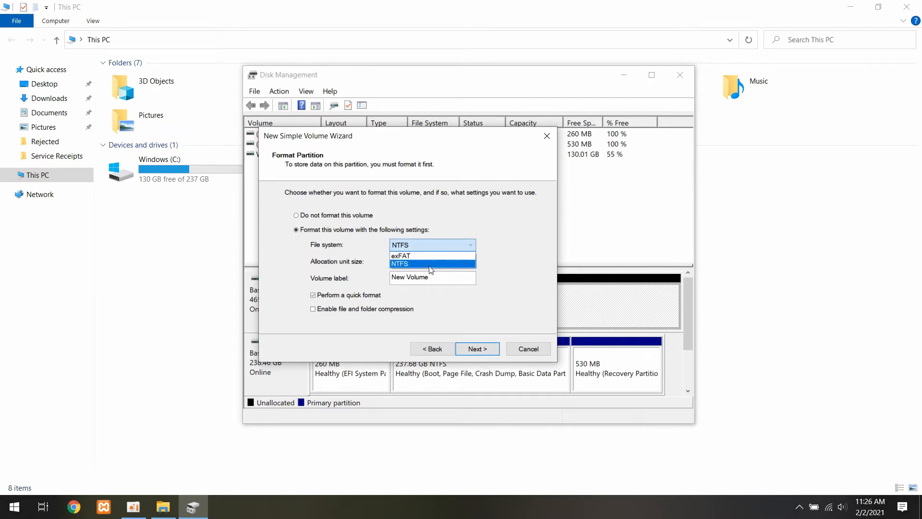
pyautogui.click(400, 264)
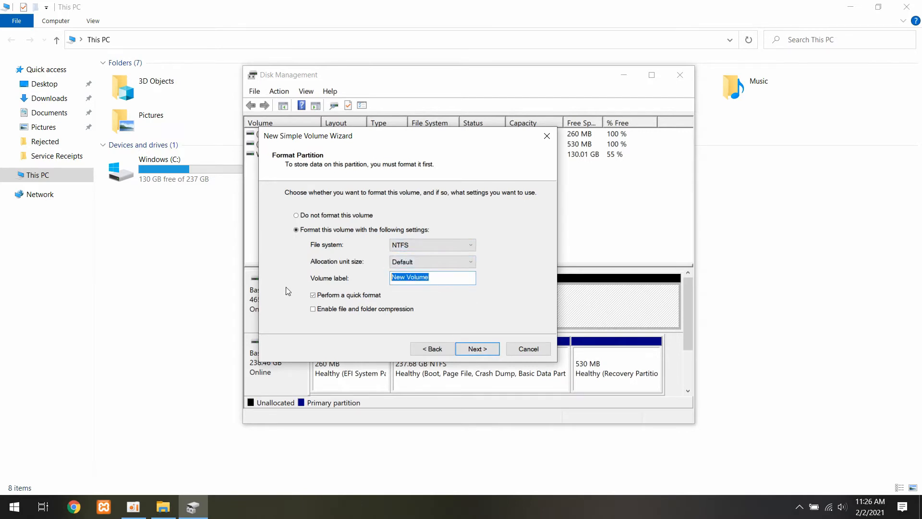
pyautogui.write('Extra Drive')
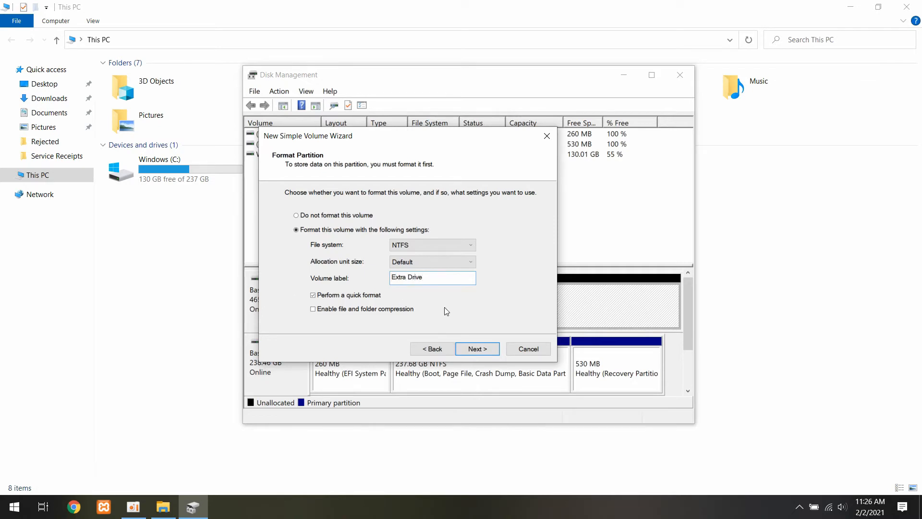
pyautogui.moveTo(478, 348)
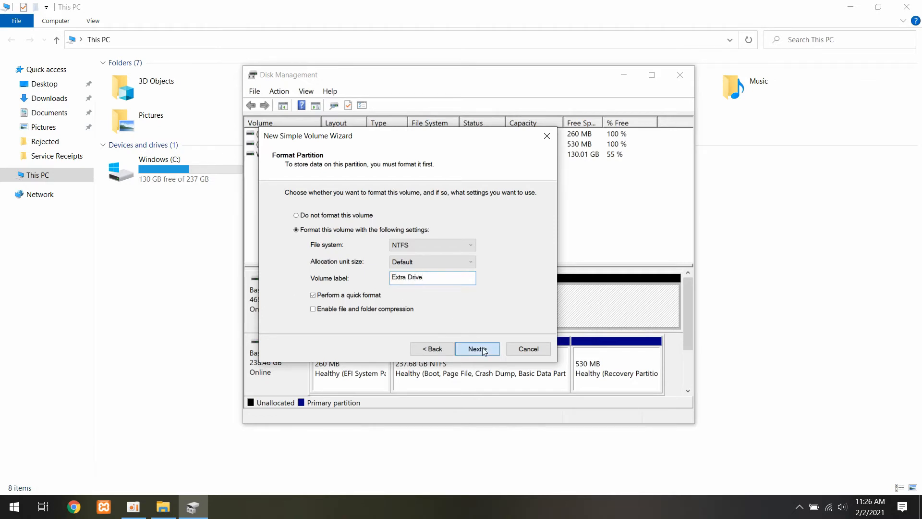
pyautogui.click(476, 349)
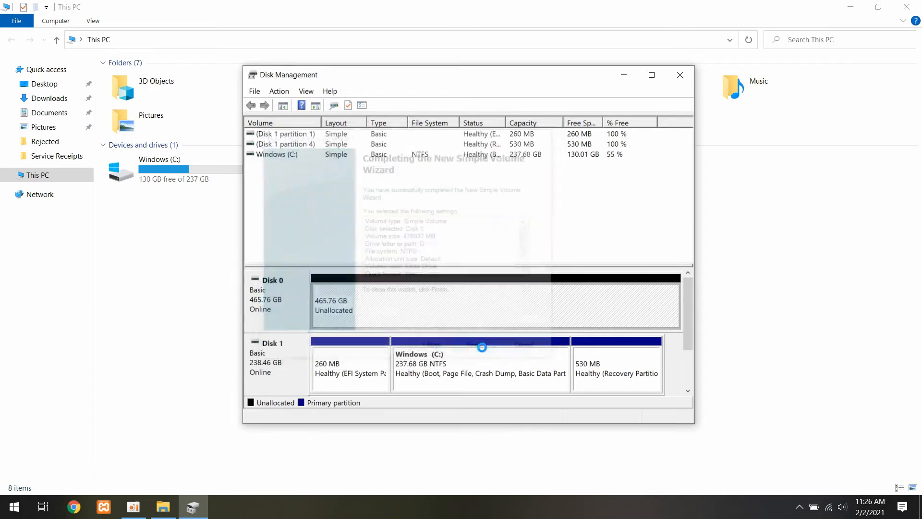
# Finish creating Extra Drive (D:) and close Disk Management, leaving the empty drive open.
pyautogui.click(484, 348)
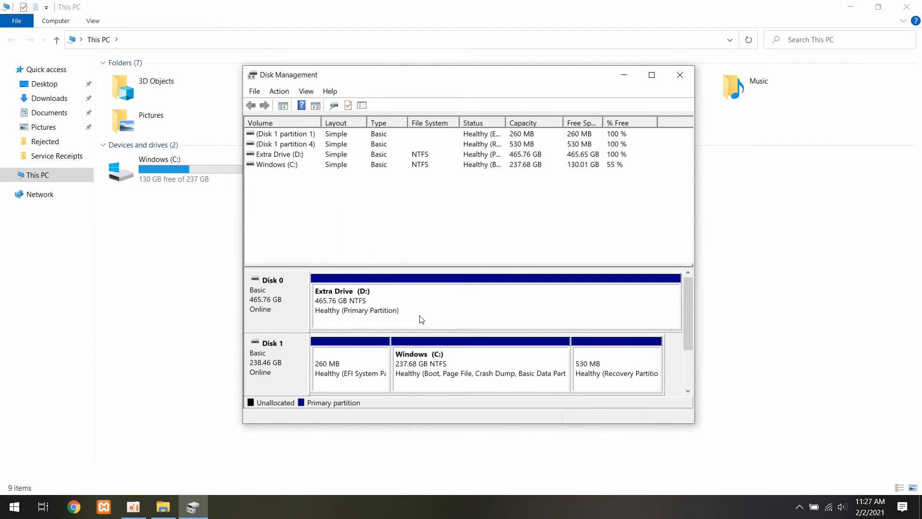
pyautogui.moveTo(680, 75)
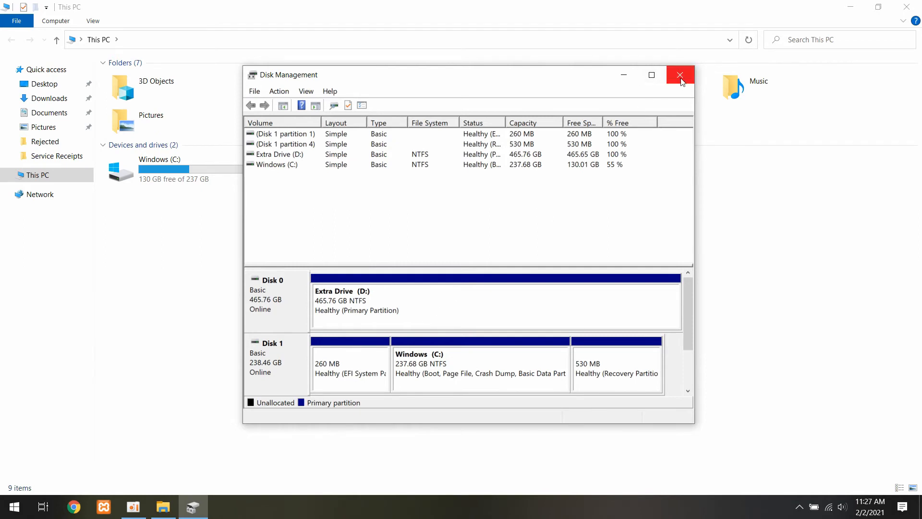
pyautogui.click(680, 75)
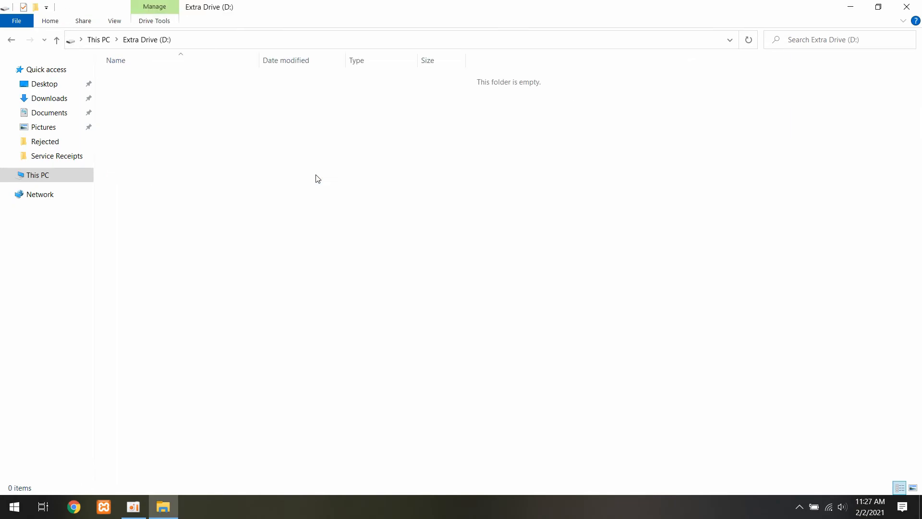